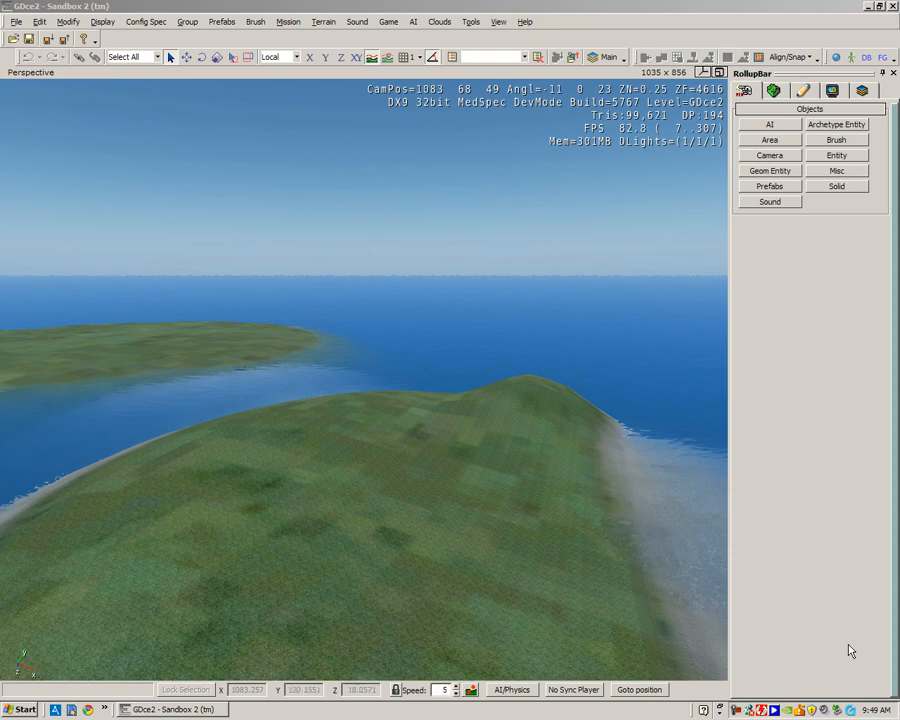
pyautogui.moveTo(834, 634)
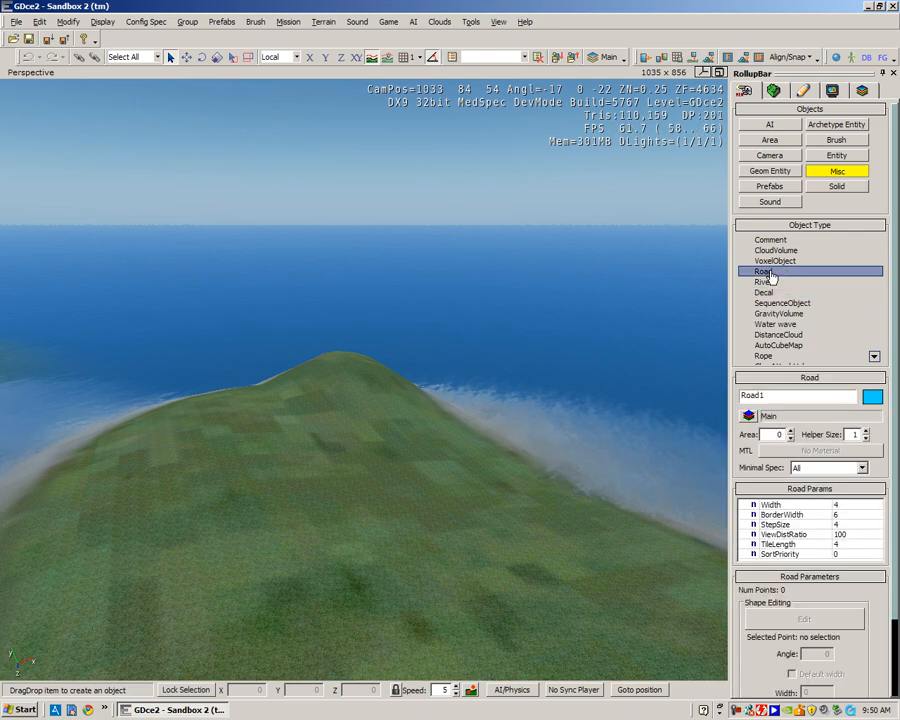
# Step: Begin drawing the Road1 road object across the island terrain
pyautogui.click(763, 271)
pyautogui.write('8')
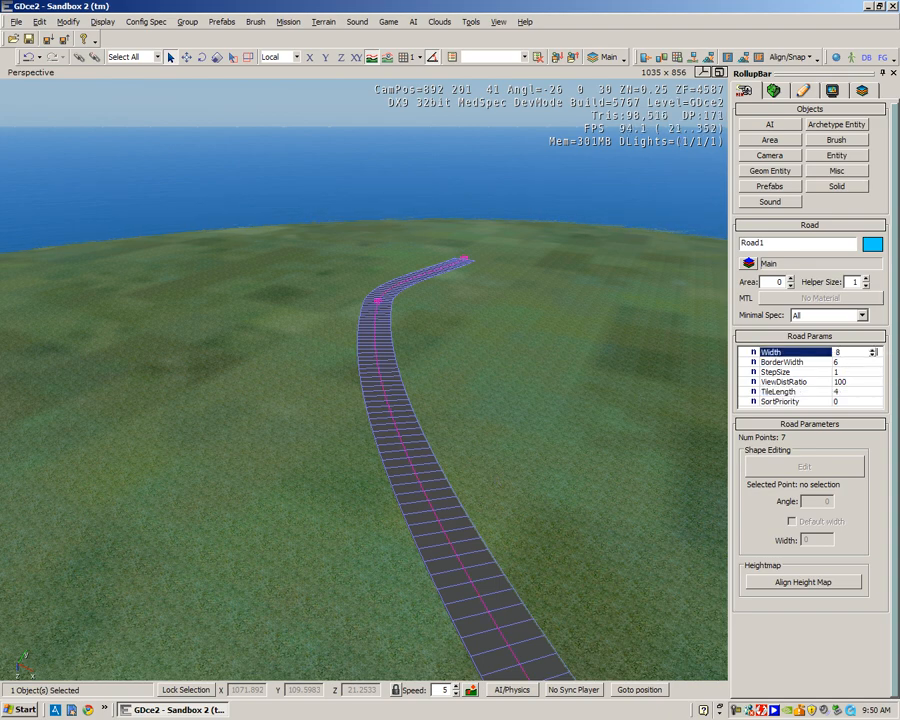
# Step: Confirm Road1's width of 8 and step size of 1
pyautogui.click(780, 391)
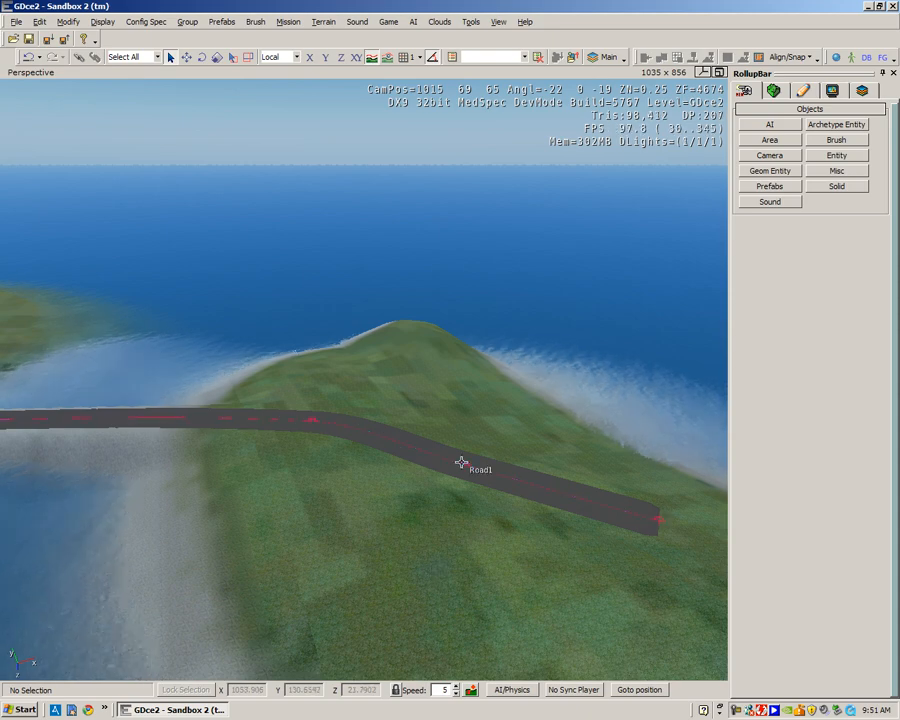
# Step: Select Road1 for editing and open the Material Editor
pyautogui.click(460, 461)
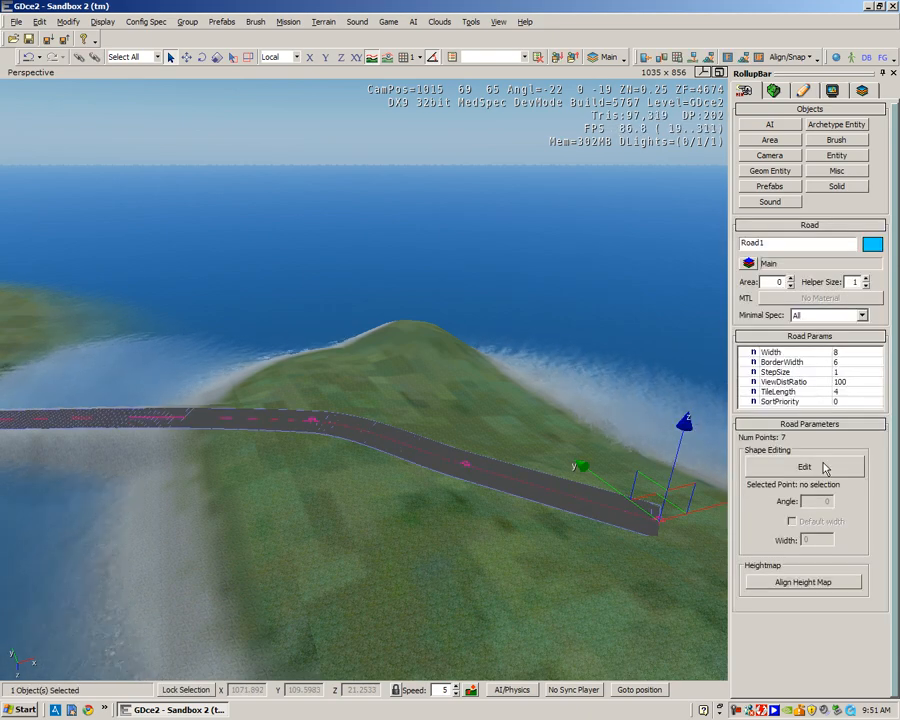
pyautogui.click(804, 467)
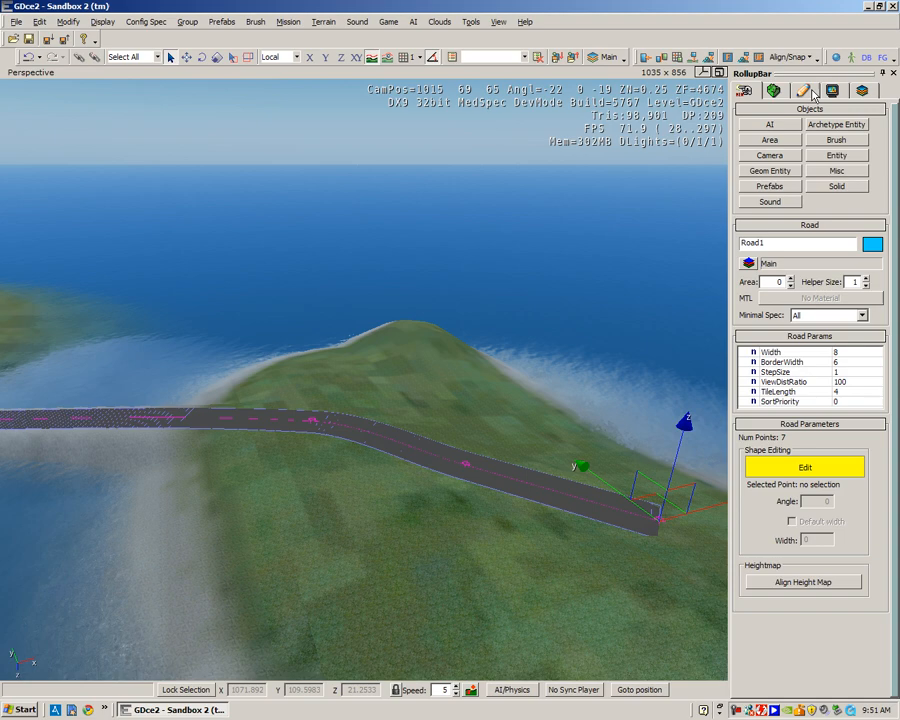
pyautogui.moveTo(838, 57)
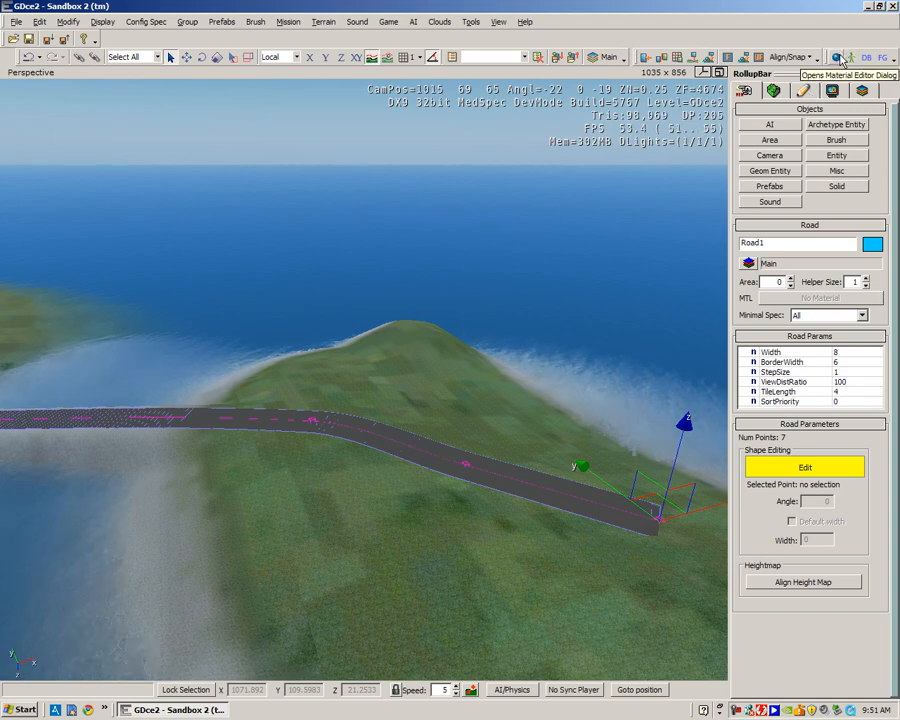
pyautogui.click(838, 57)
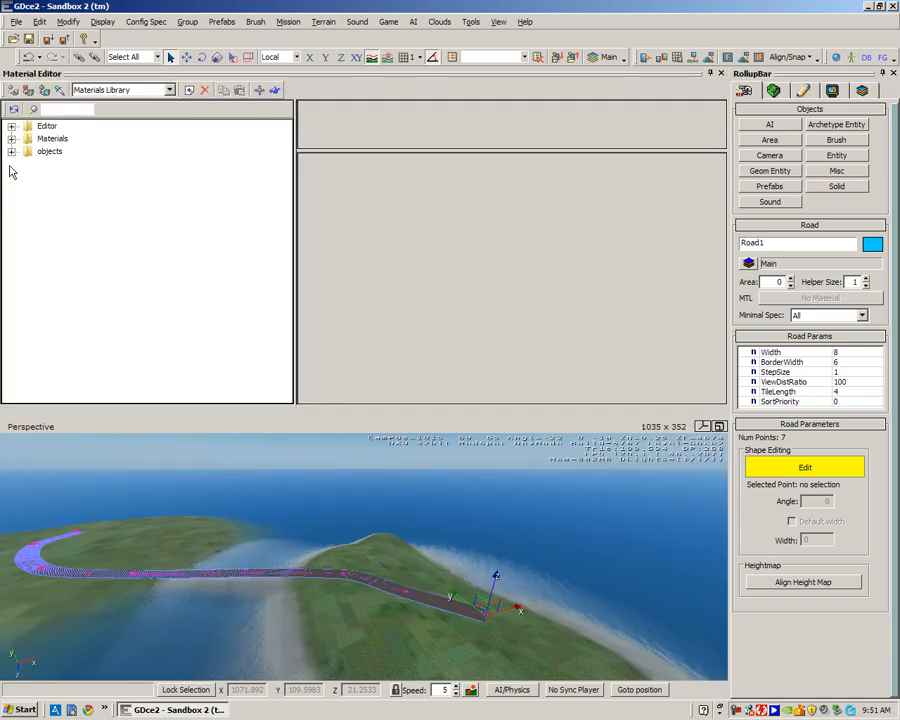
# Step: Expand the materials folder and scroll down to the sand track road materials
pyautogui.click(13, 138)
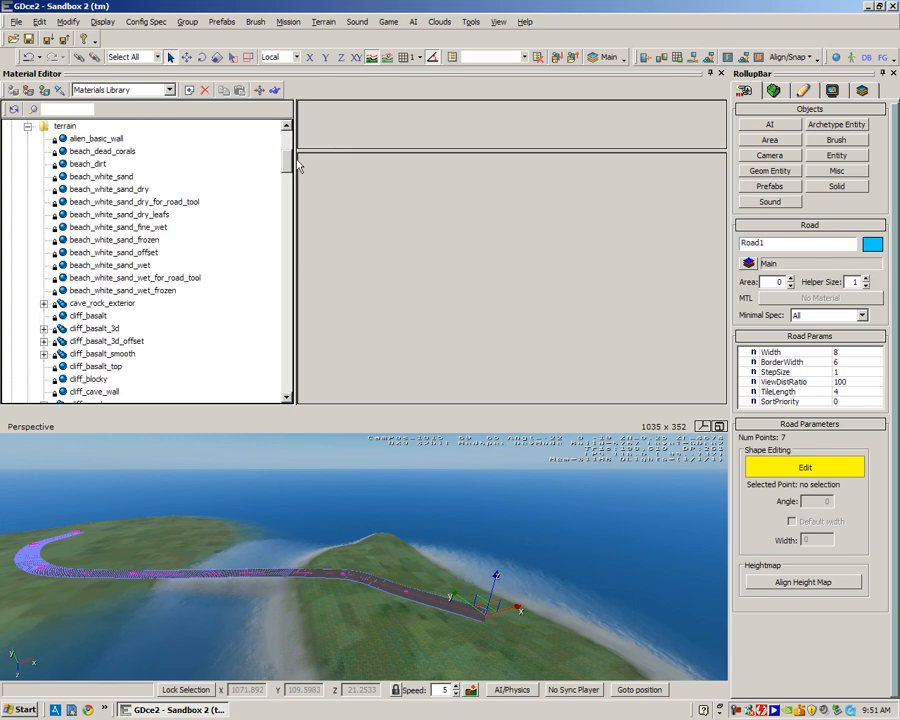
pyautogui.scroll(-3)
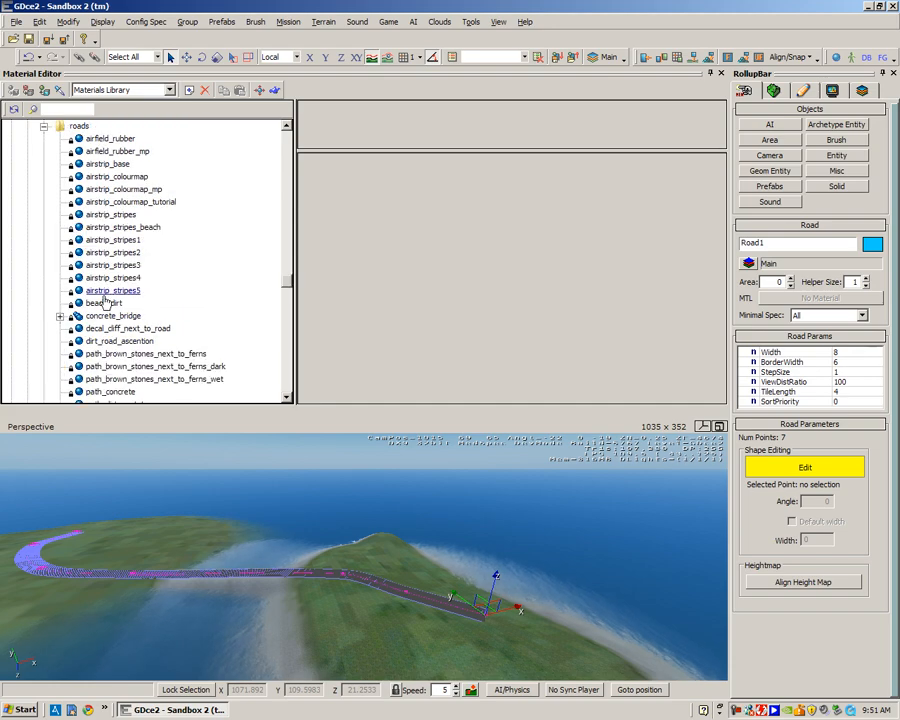
pyautogui.scroll(-3)
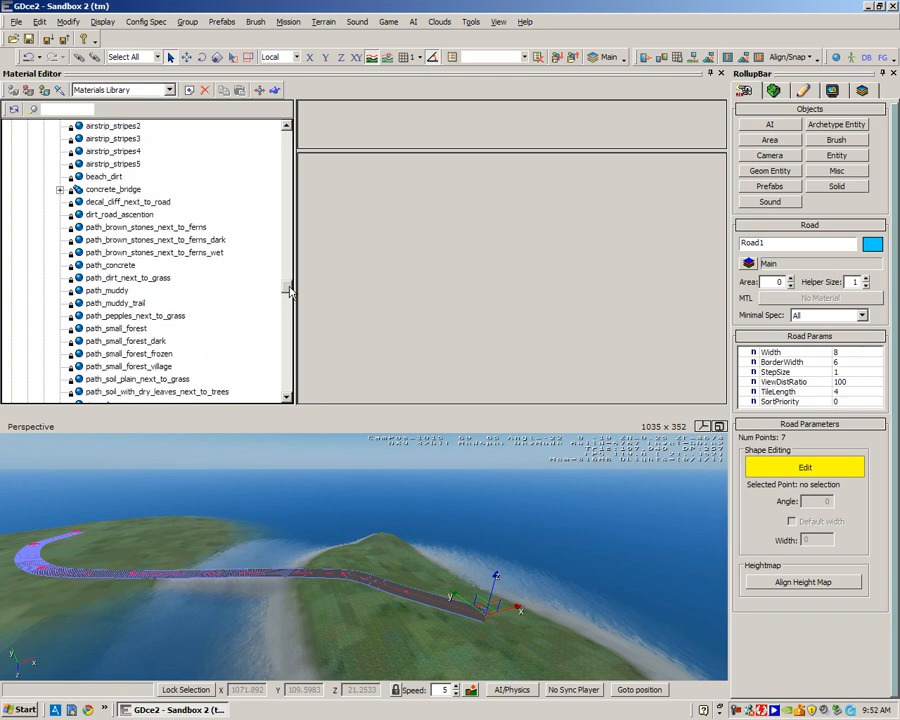
pyautogui.scroll(-3)
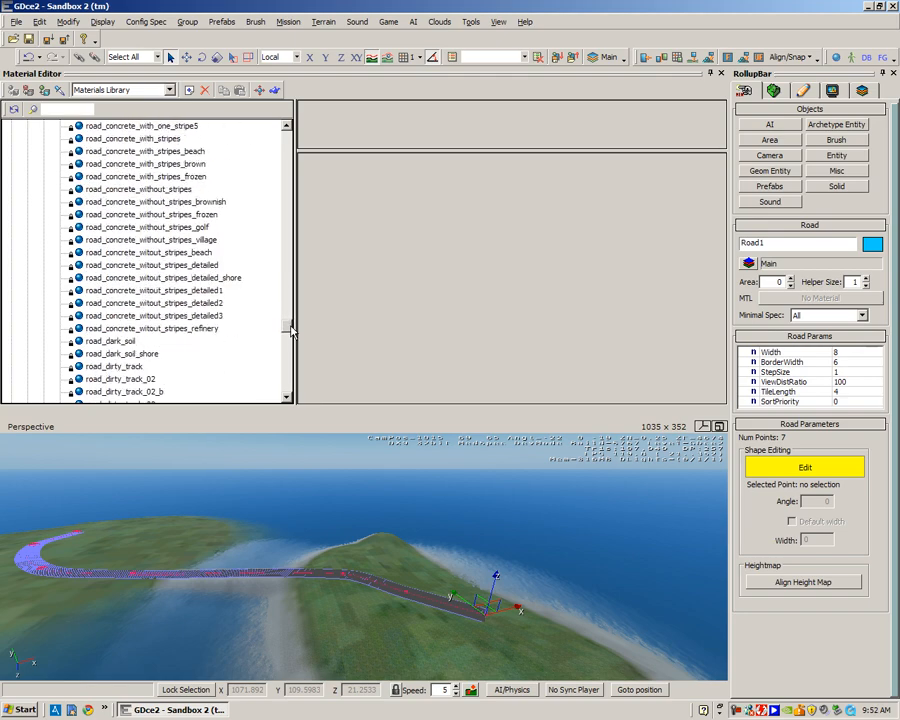
pyautogui.scroll(-3)
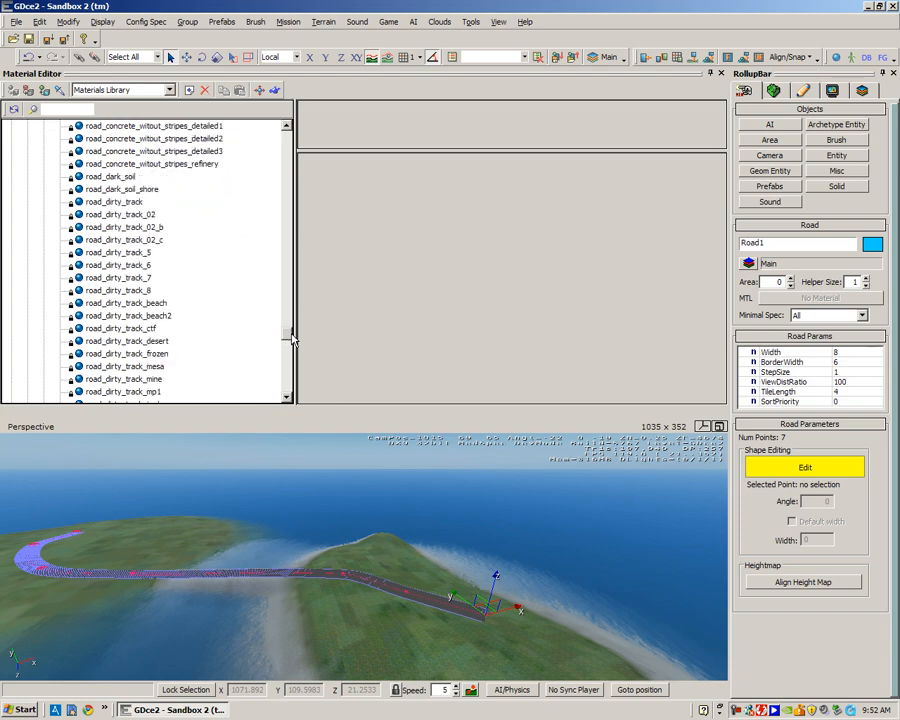
pyautogui.scroll(-3)
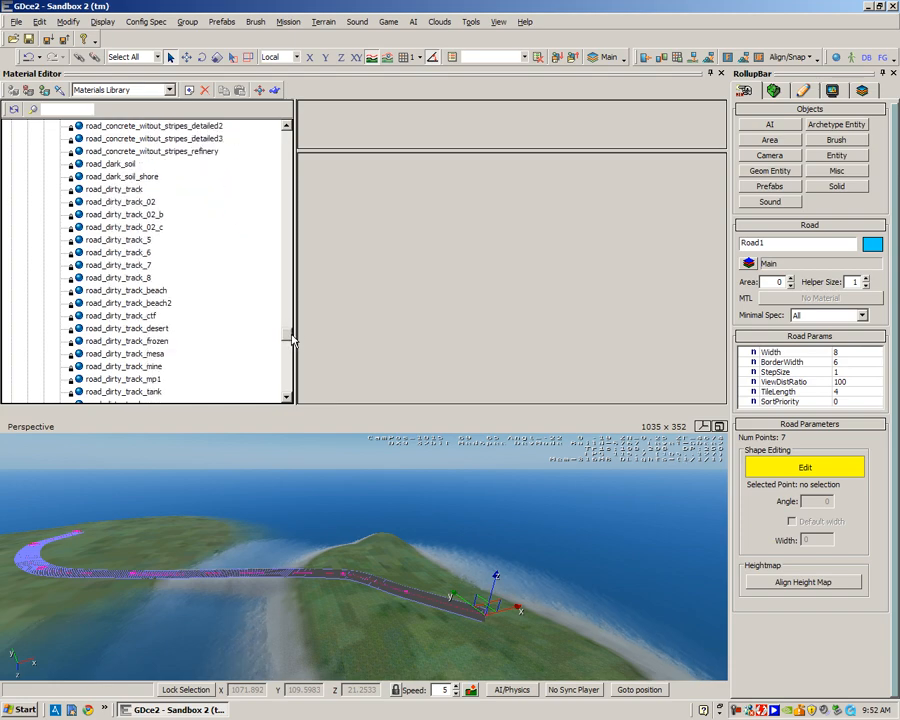
pyautogui.scroll(-3)
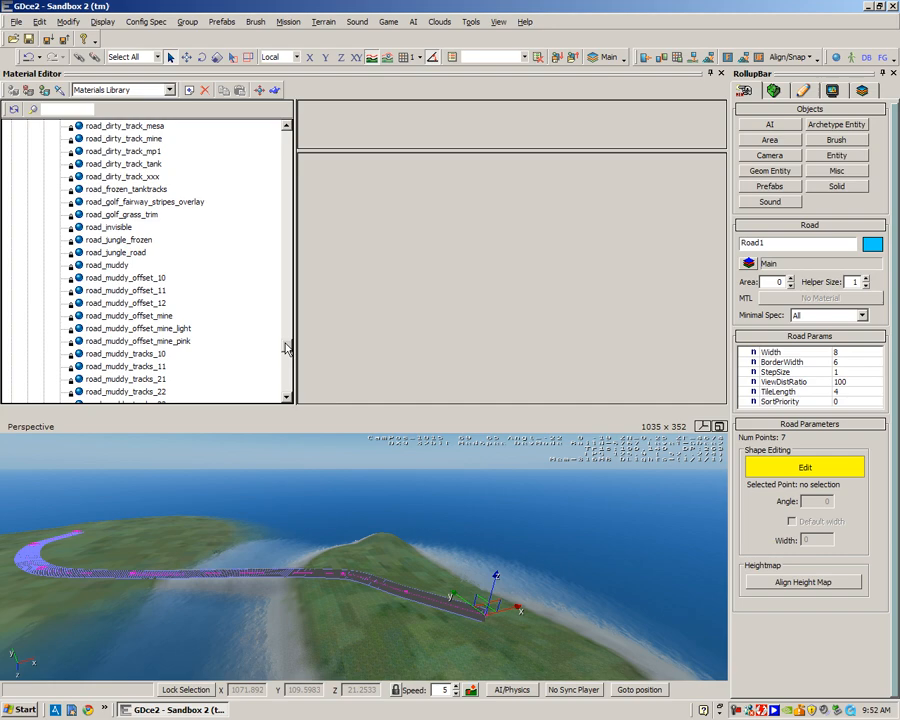
pyautogui.scroll(-3)
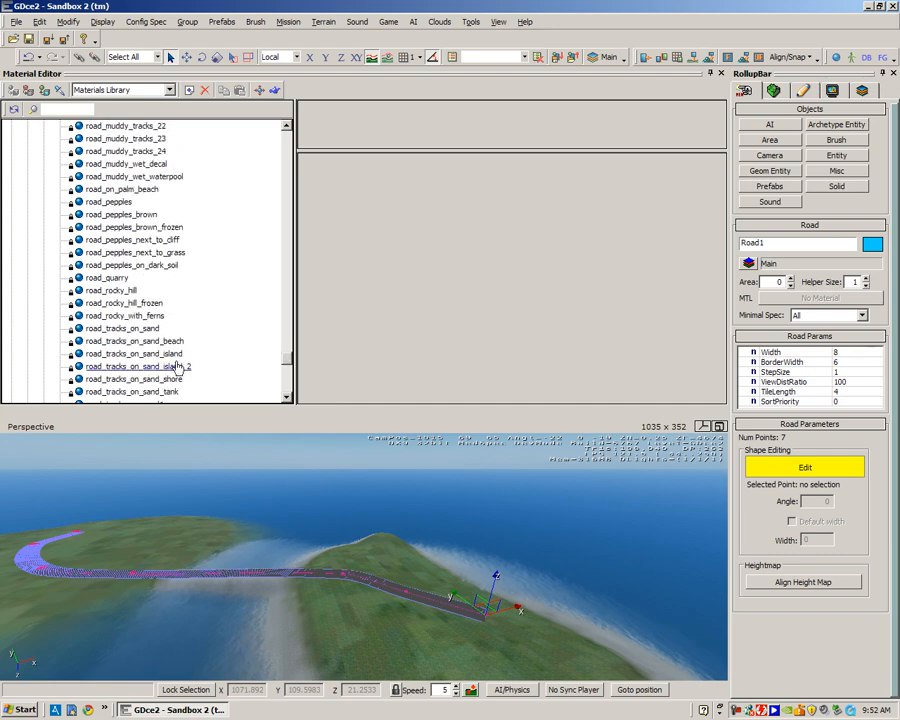
# Step: Pick the road_tracks_on_sand_beach material for Road1
pyautogui.click(133, 340)
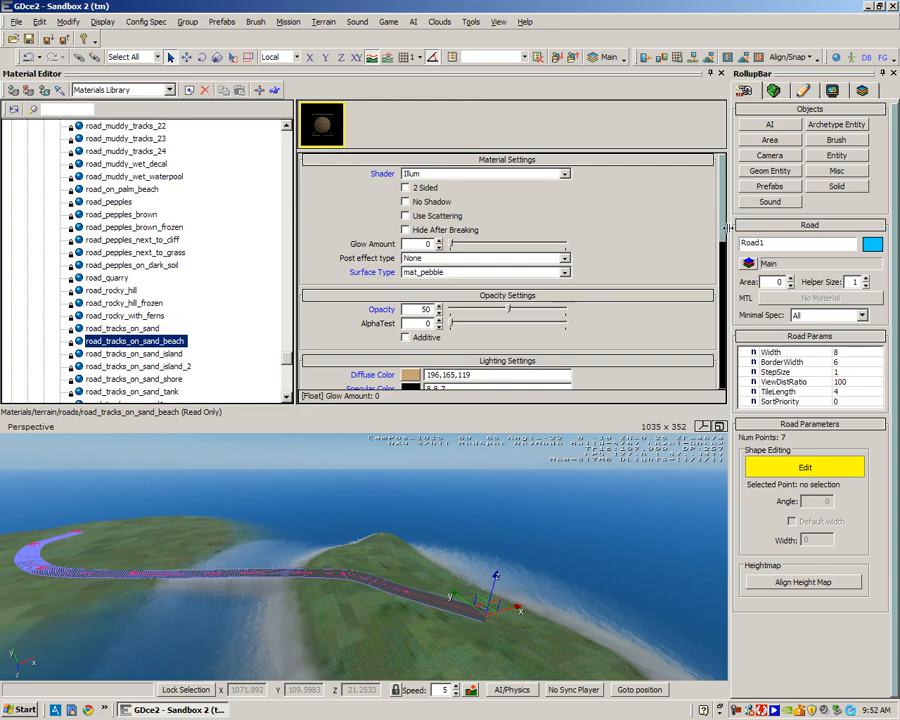
pyautogui.scroll(-3)
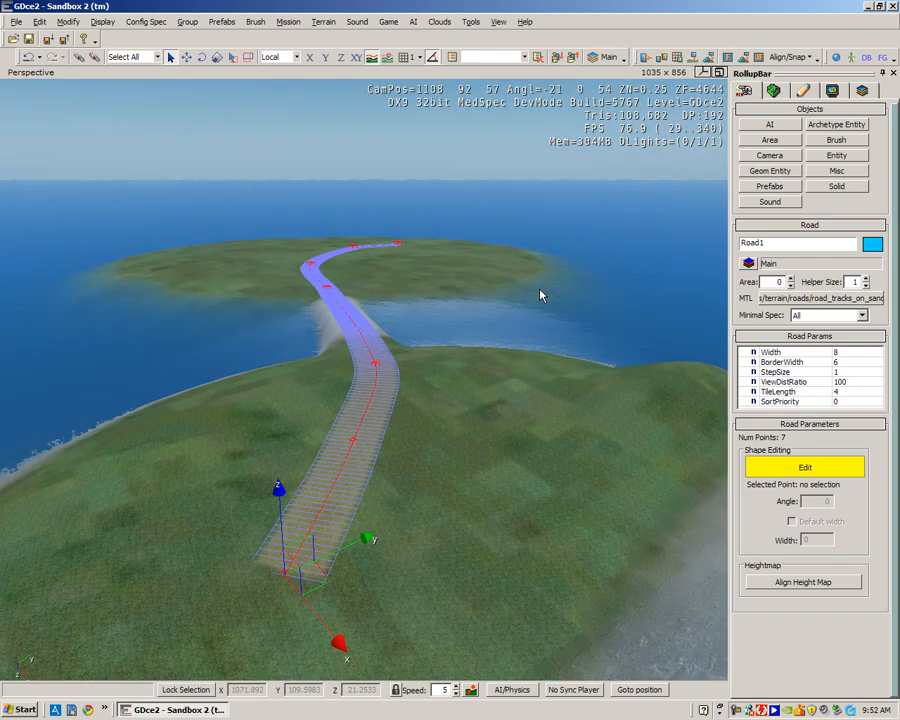
# Step: Deselect the road and add the civilian car entity Civ_car1 beside it
pyautogui.click(836, 155)
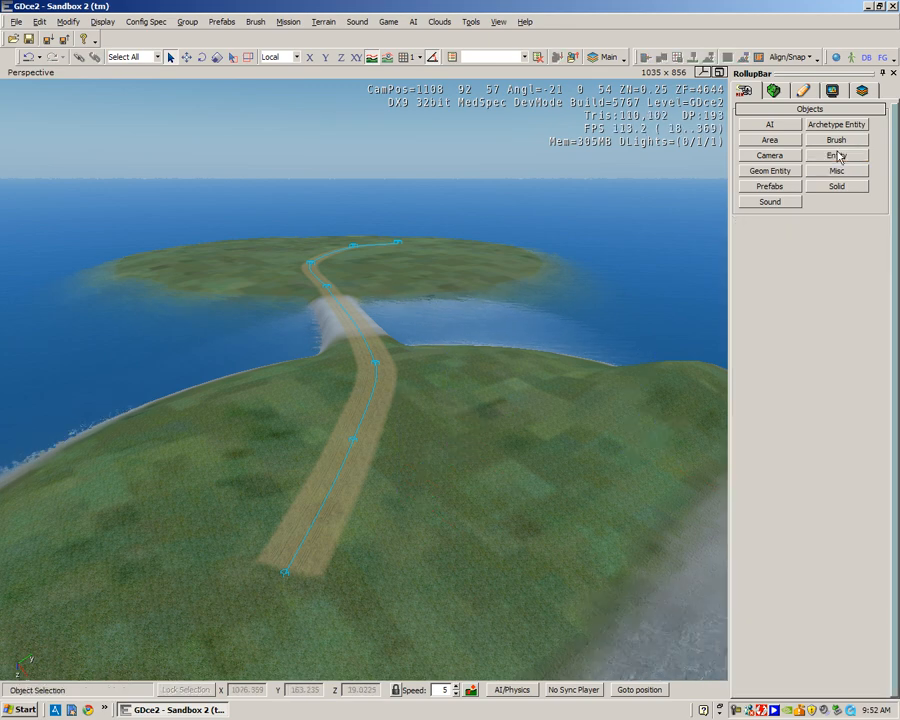
pyautogui.click(836, 155)
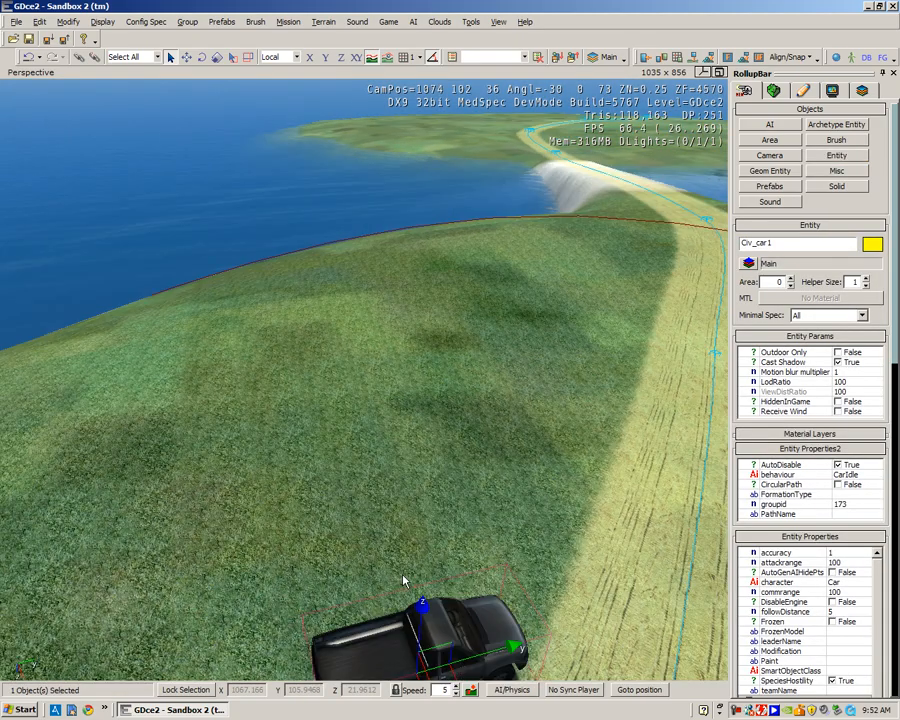
pyautogui.moveTo(410, 580)
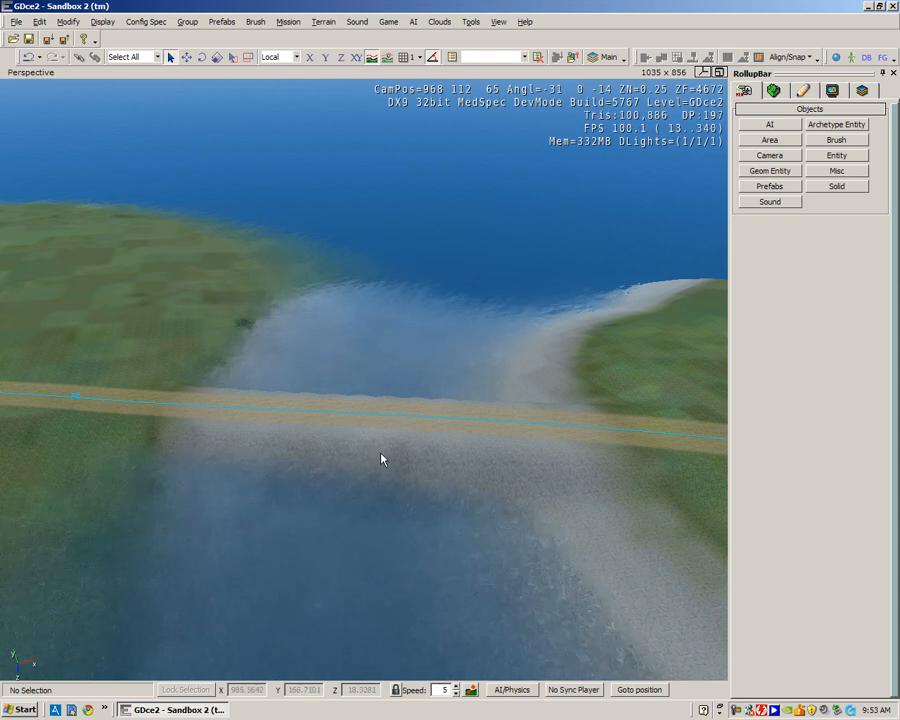
# Step: Orbit the view to inspect Civ_car1 at the end of the sandy road
pyautogui.moveTo(380, 458); pyautogui.dragTo(463, 482)
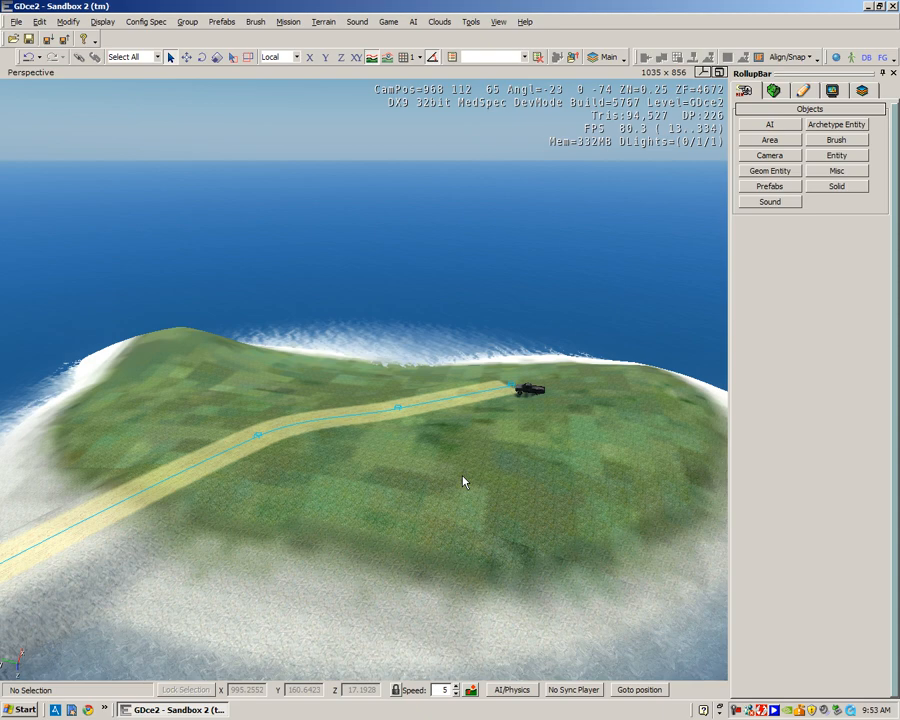